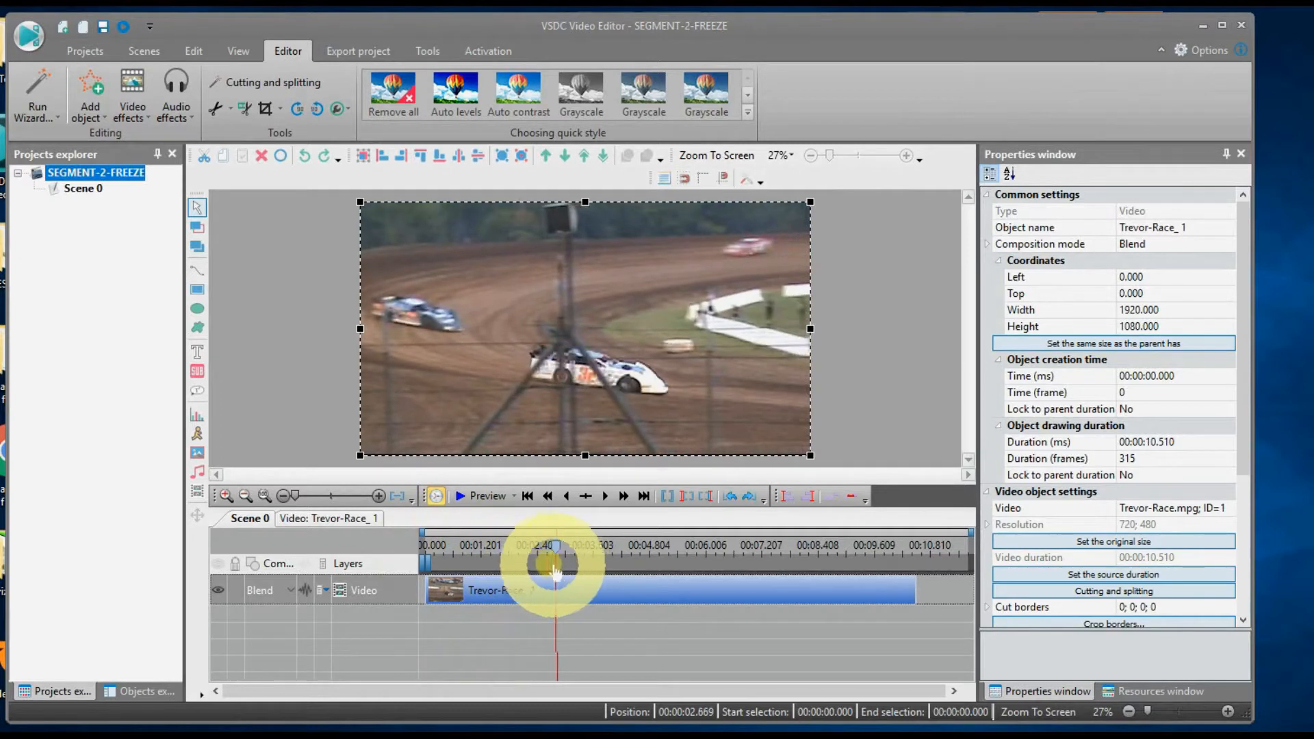
- Split the race footage at ~2.57 s and select the first part, Trevor-Race_1
left_click_drag(557, 561, 540, 561)
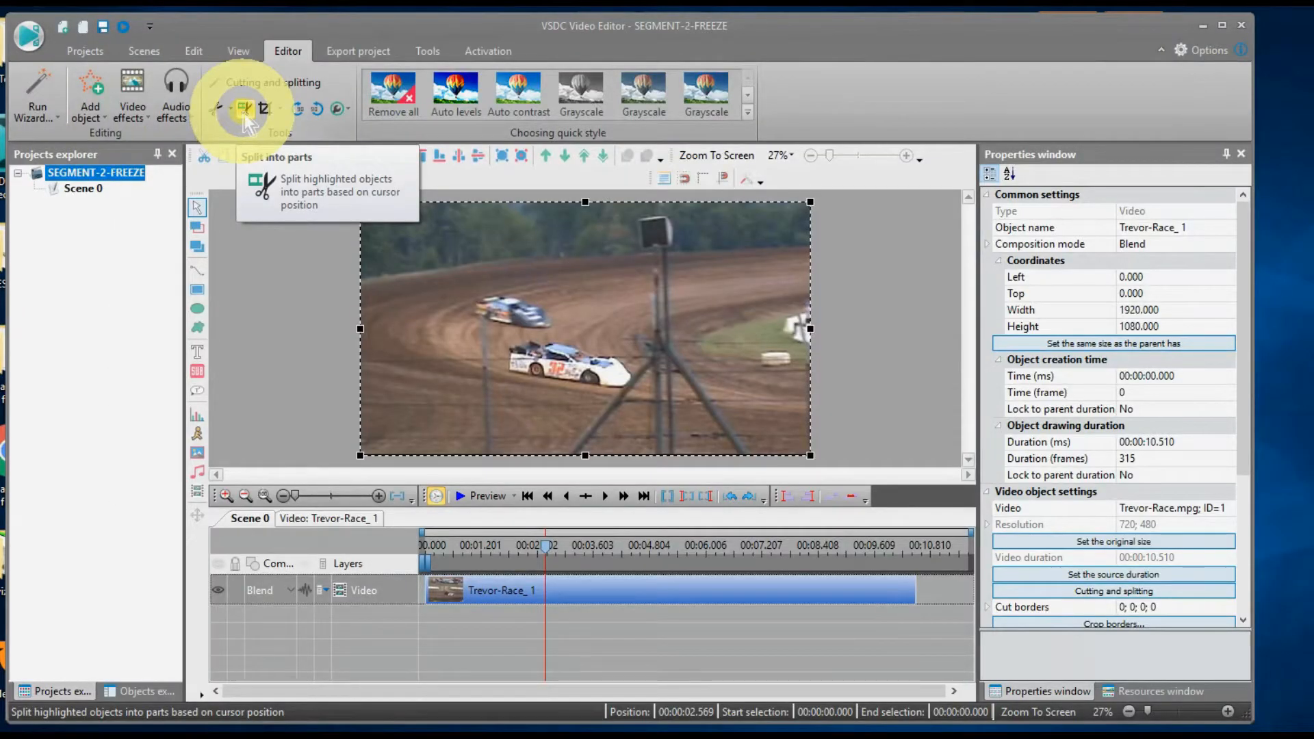
left_click(243, 110)
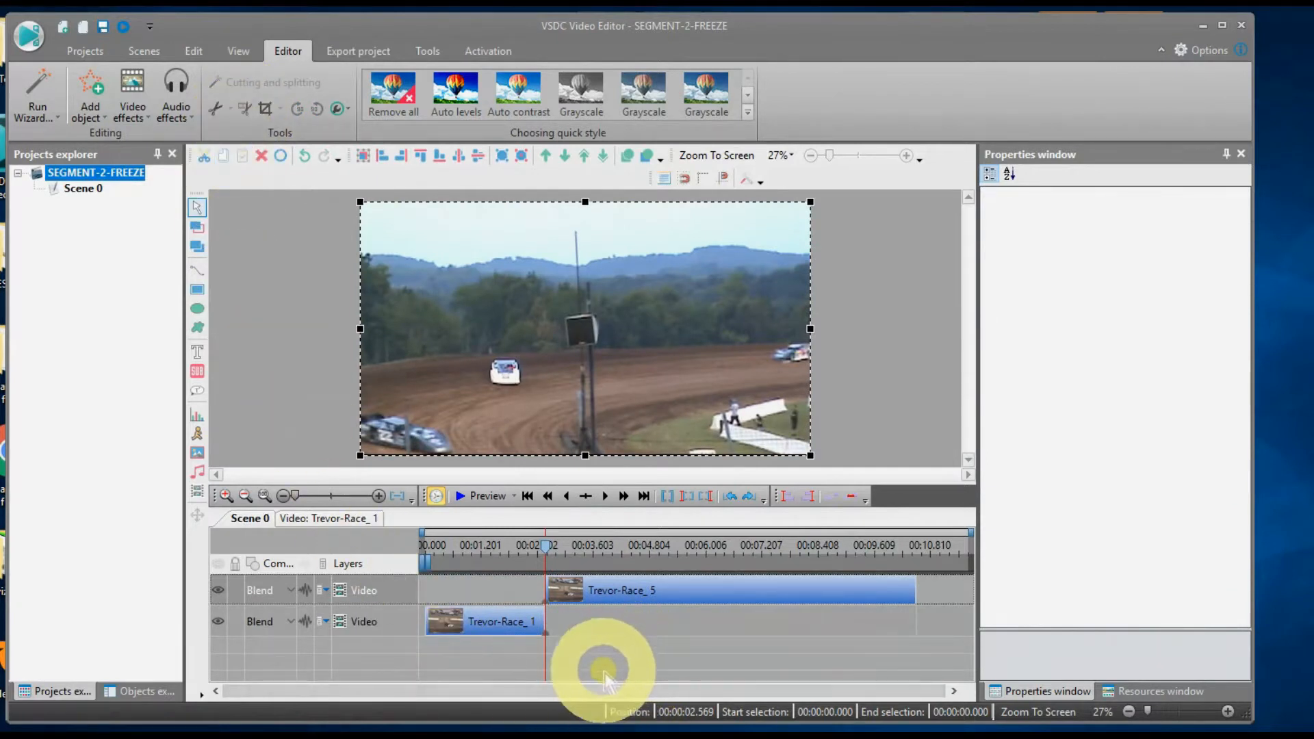
left_click(516, 625)
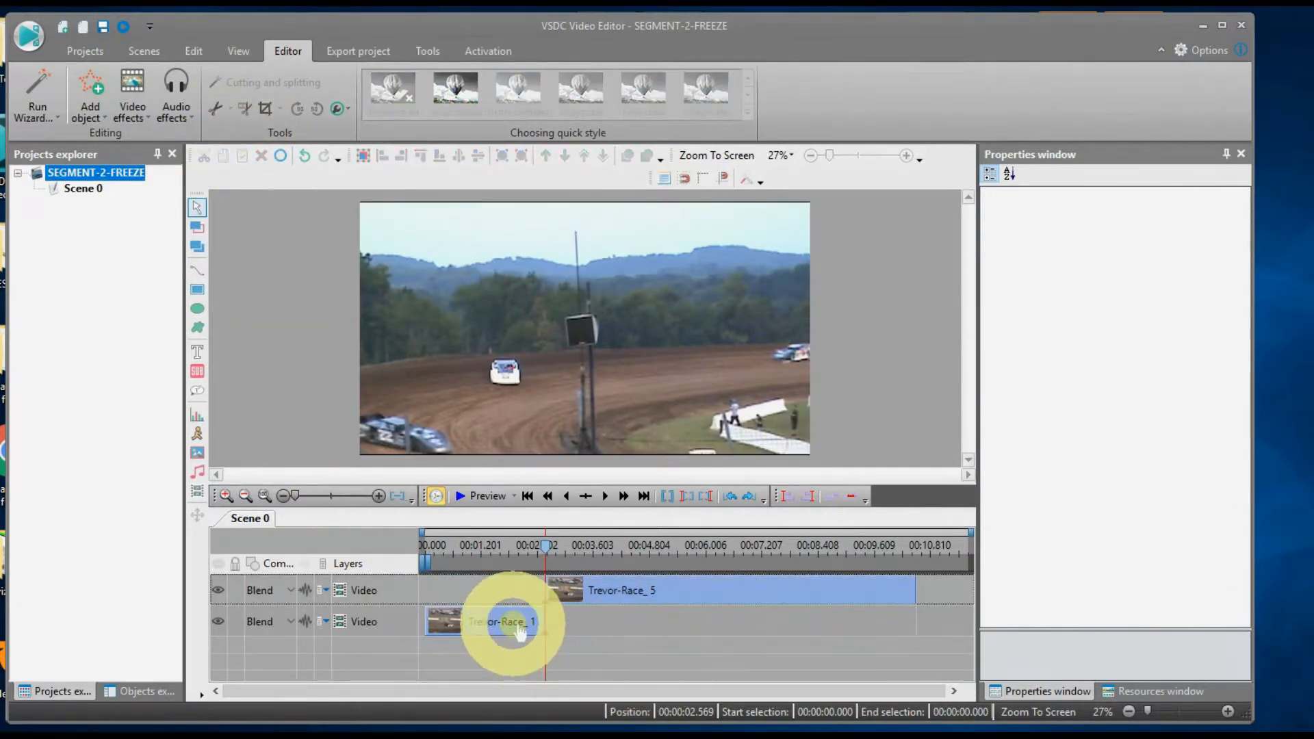
left_click(498, 621)
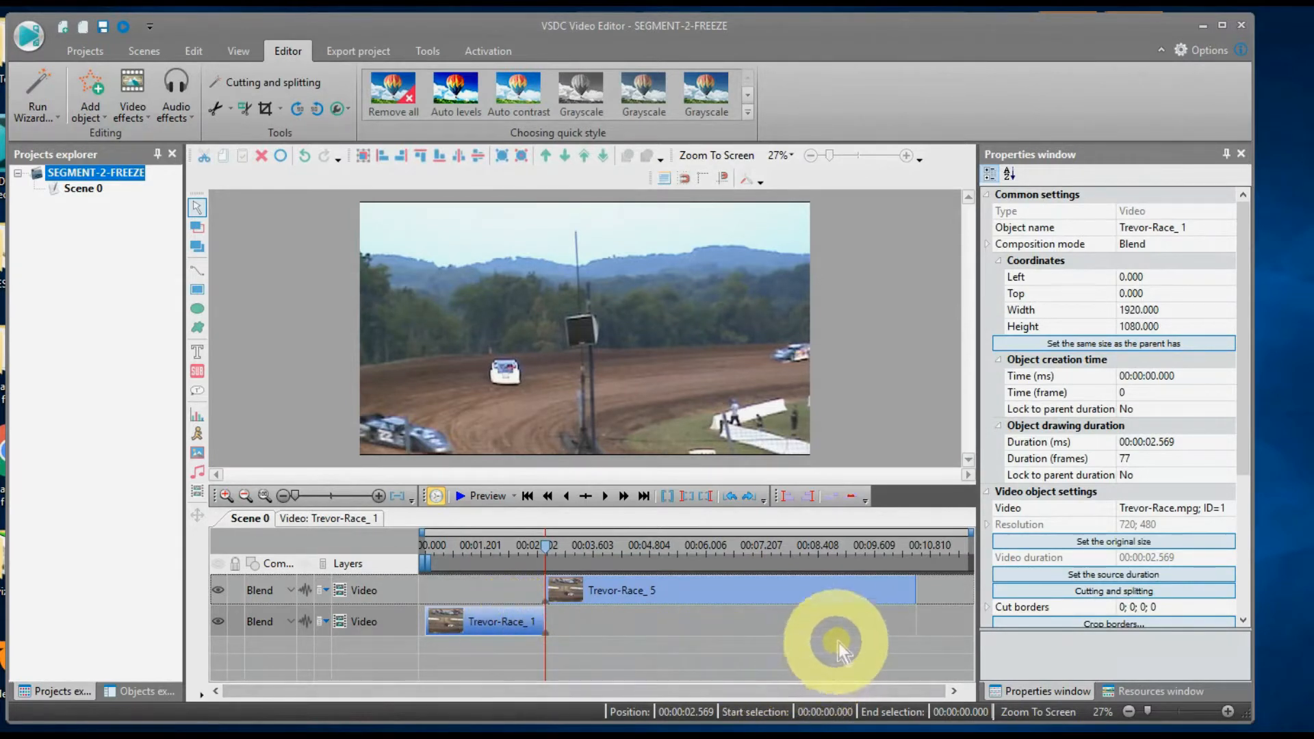
mouse_move(1247, 460)
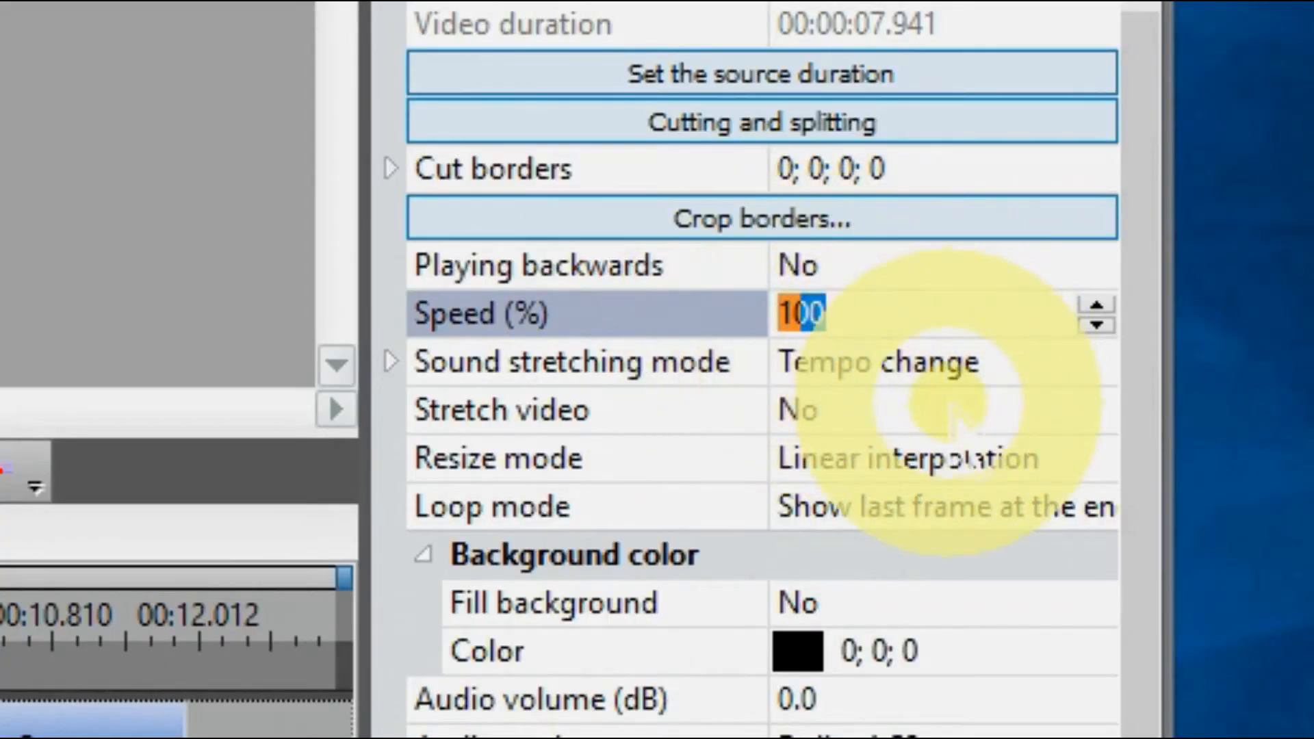
- Set Trevor-Race_1's Speed (%) to 50 so it lasts about 5.1 seconds
type("5")
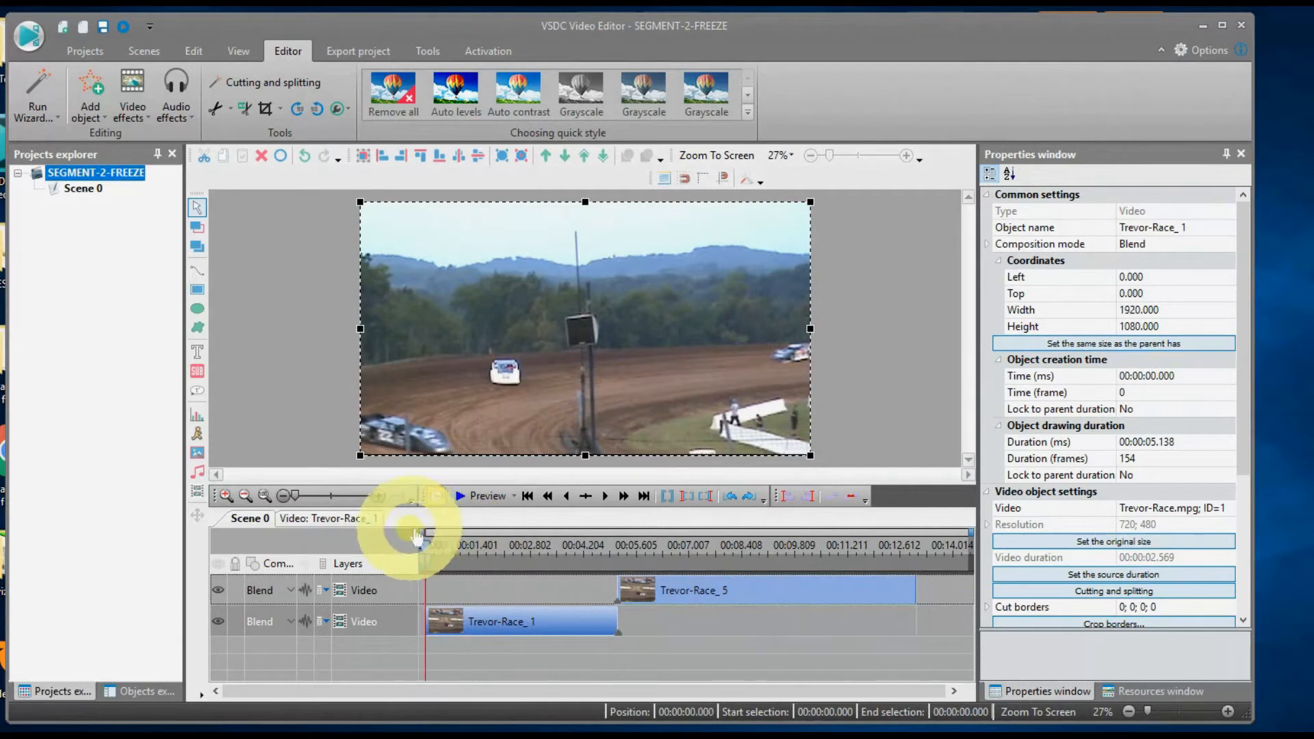
left_click(487, 496)
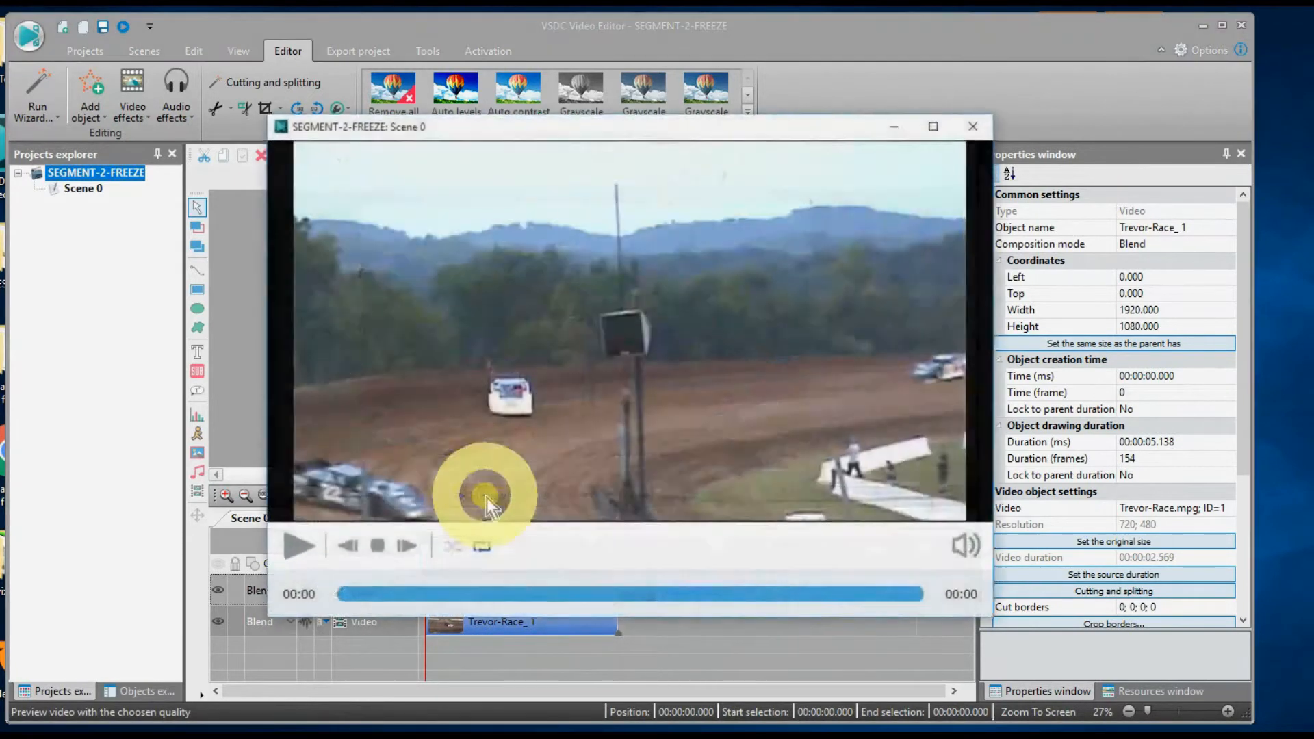
left_click(299, 546)
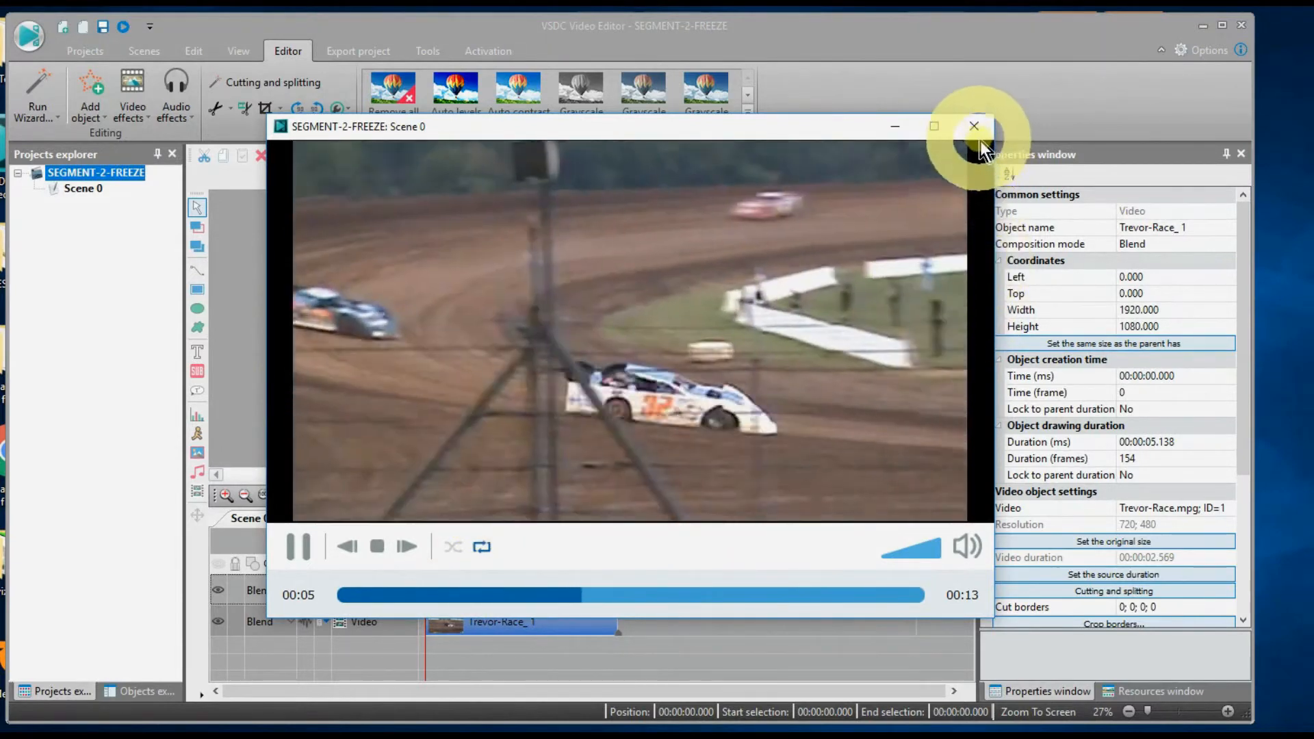
left_click(972, 126)
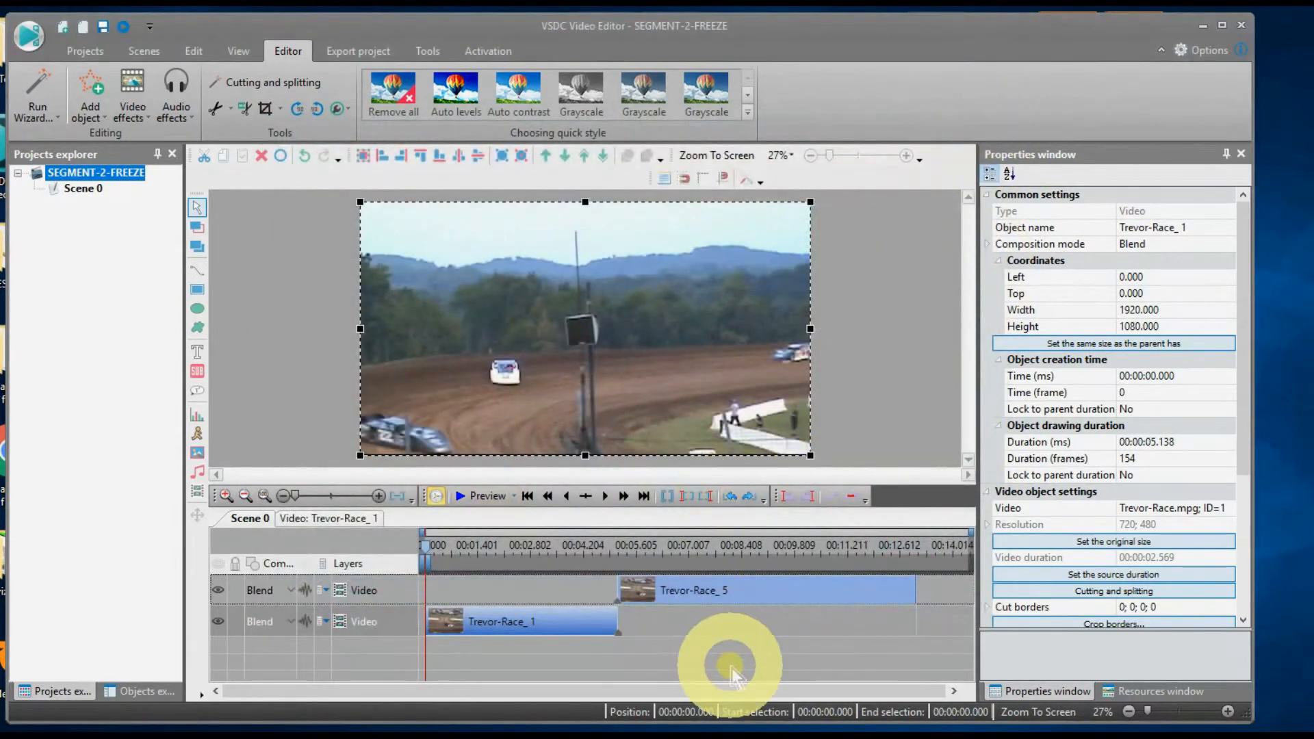
- Take a snapshot at 5.071 s, adding the still frame as an image after Trevor-Race_1
key("shift")
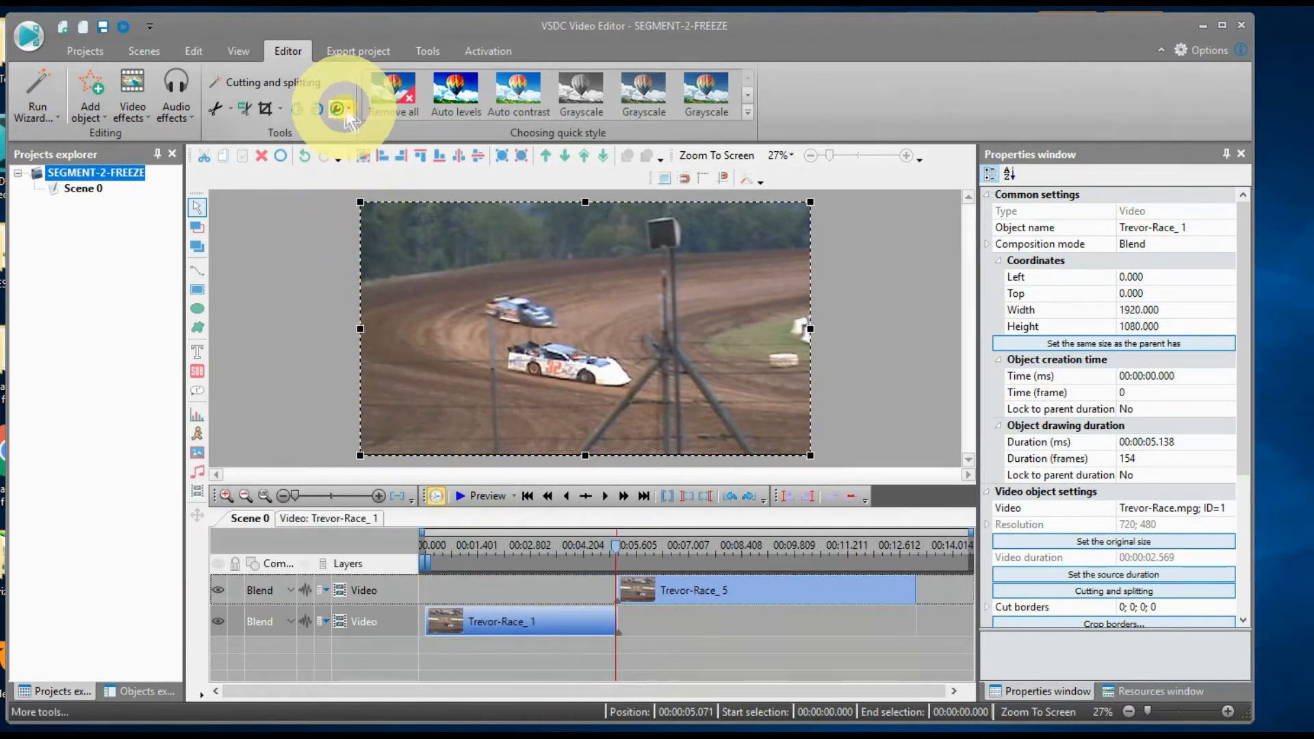
left_click(338, 110)
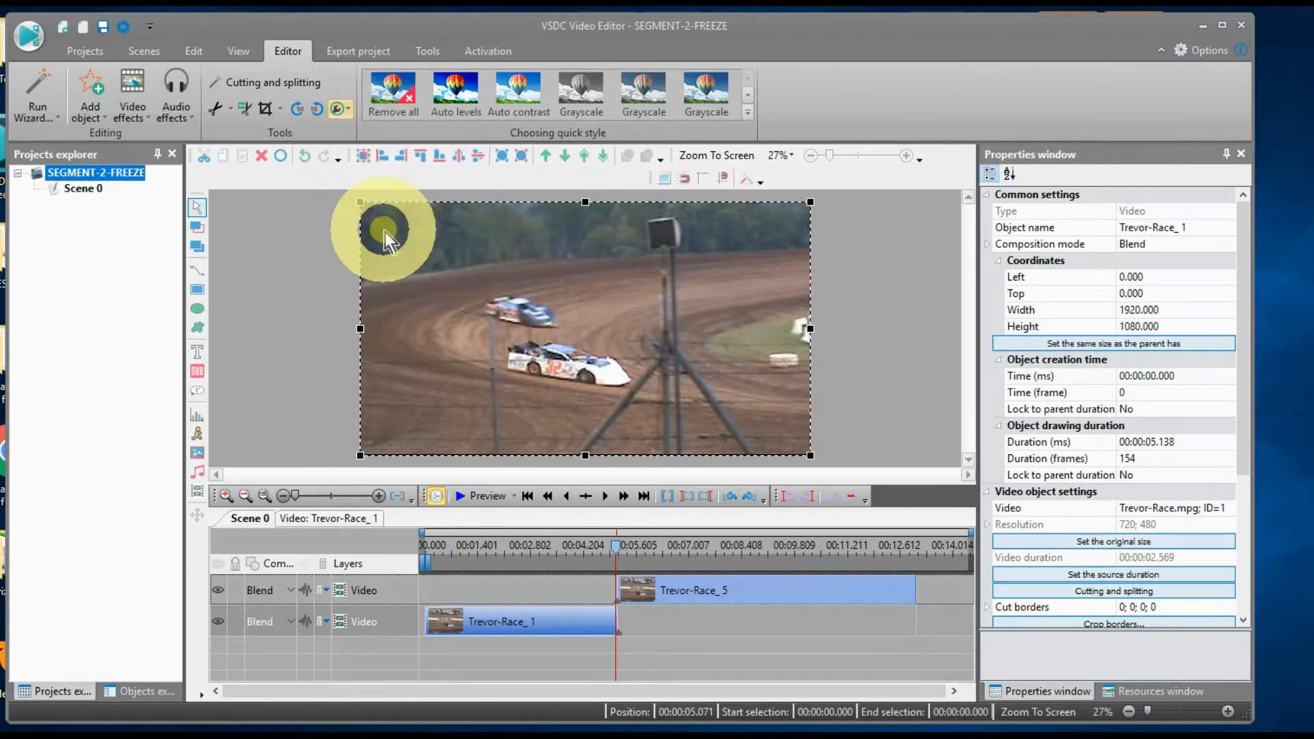
left_click(1160, 691)
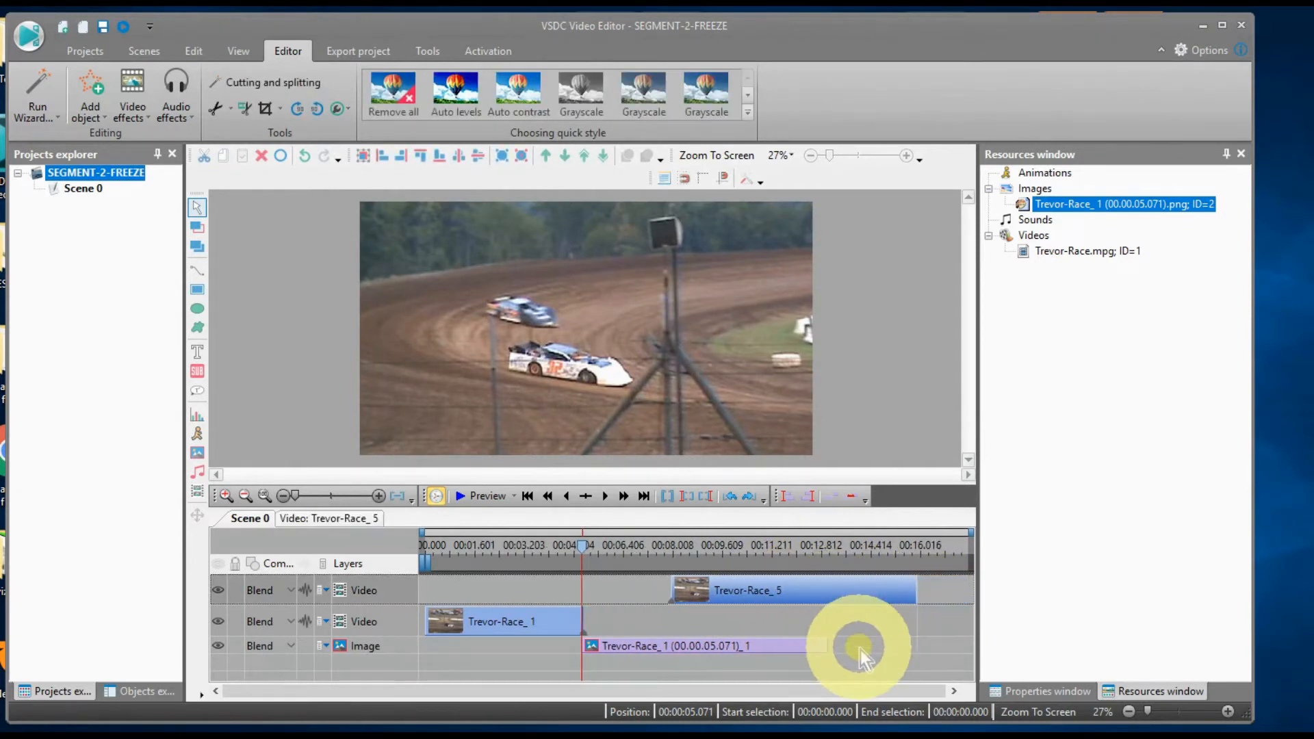
- Trim the still image to end where Trevor-Race_5 starts and play back from ~3.8 s
left_click(671, 645)
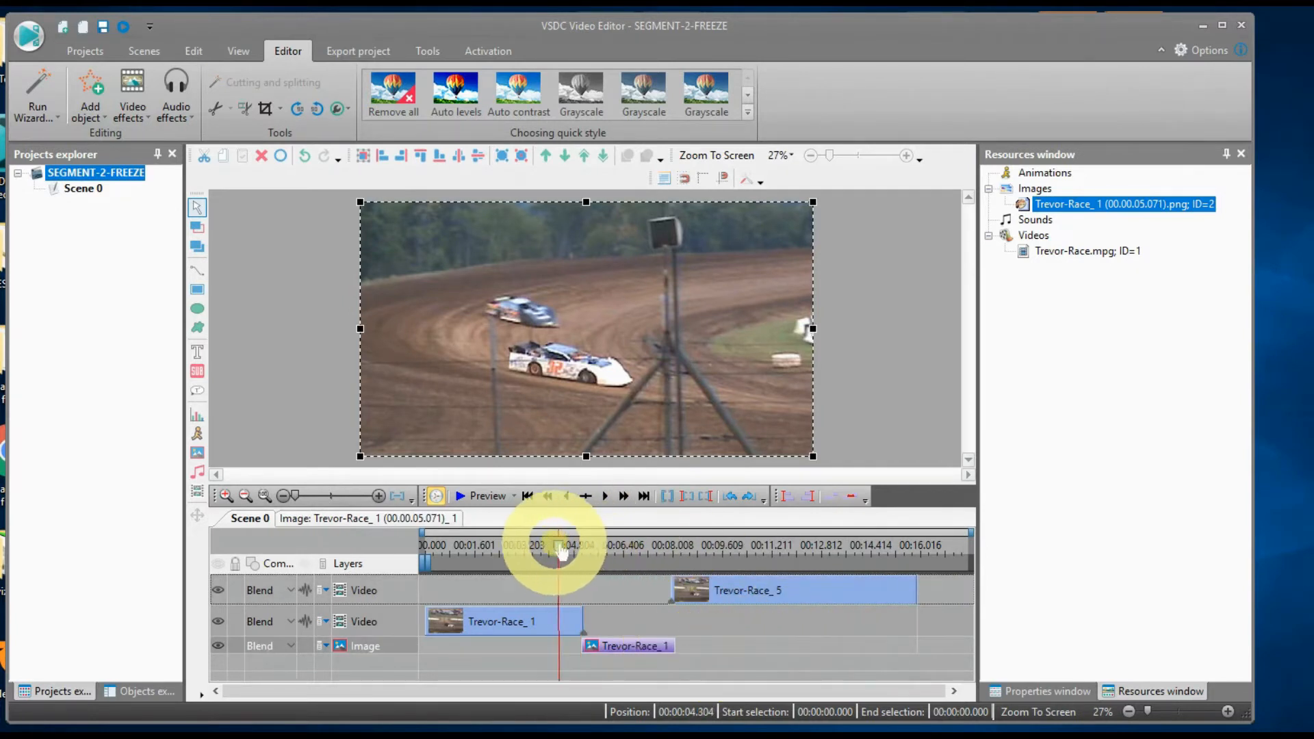
left_click(460, 495)
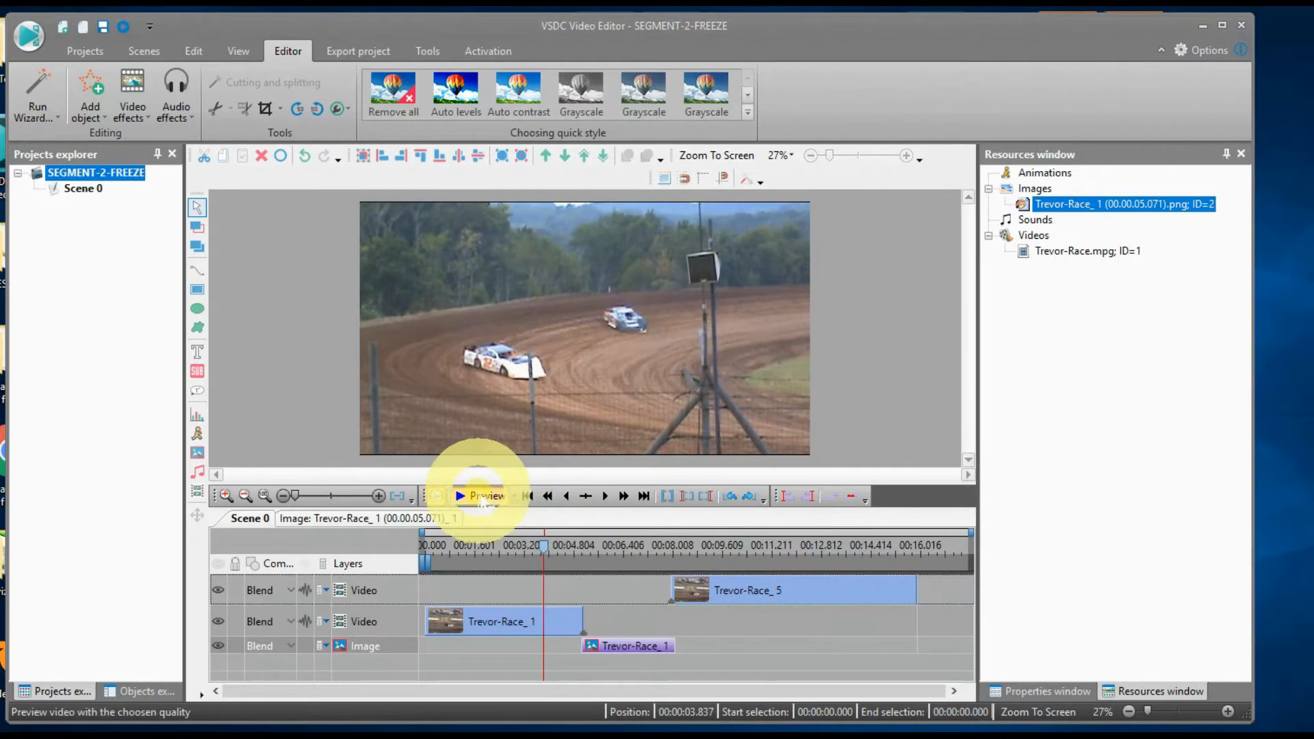
left_click(484, 496)
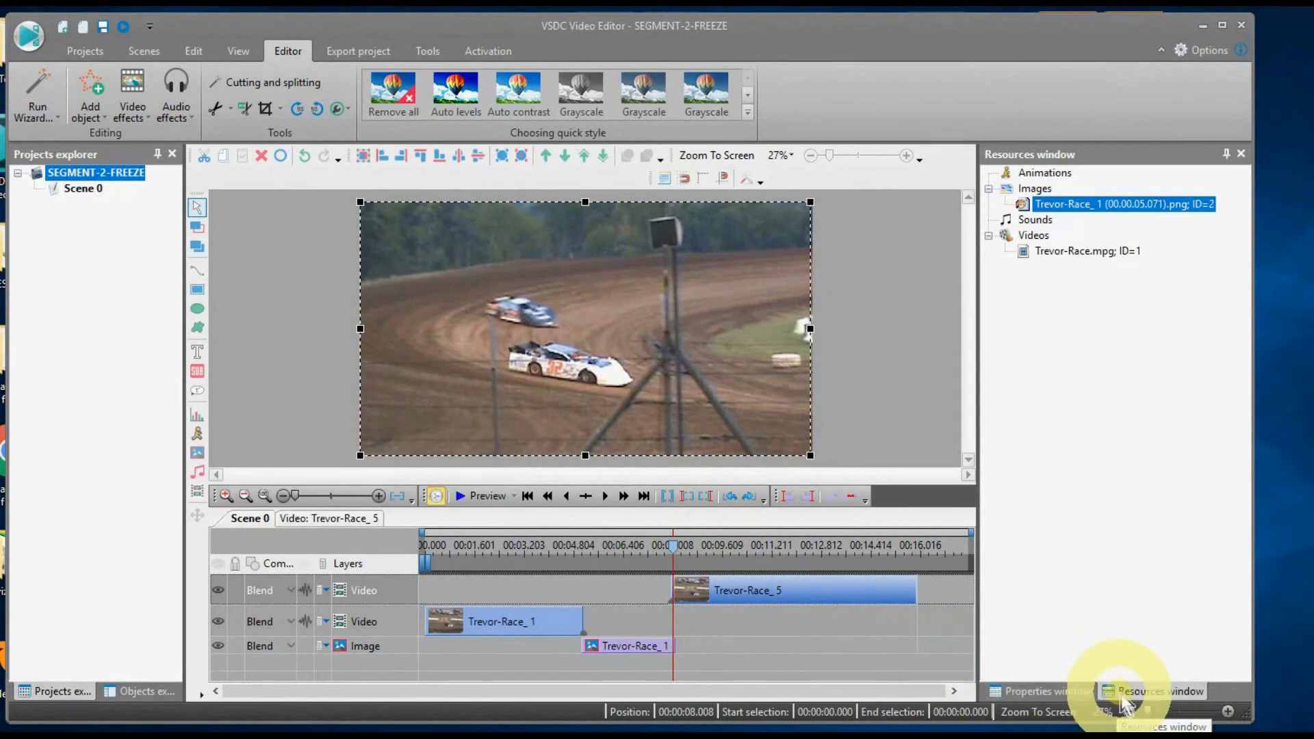
- Set Trevor-Race_5's Speed (%) to 200, cutting it to about 3.97 seconds
left_click(1041, 690)
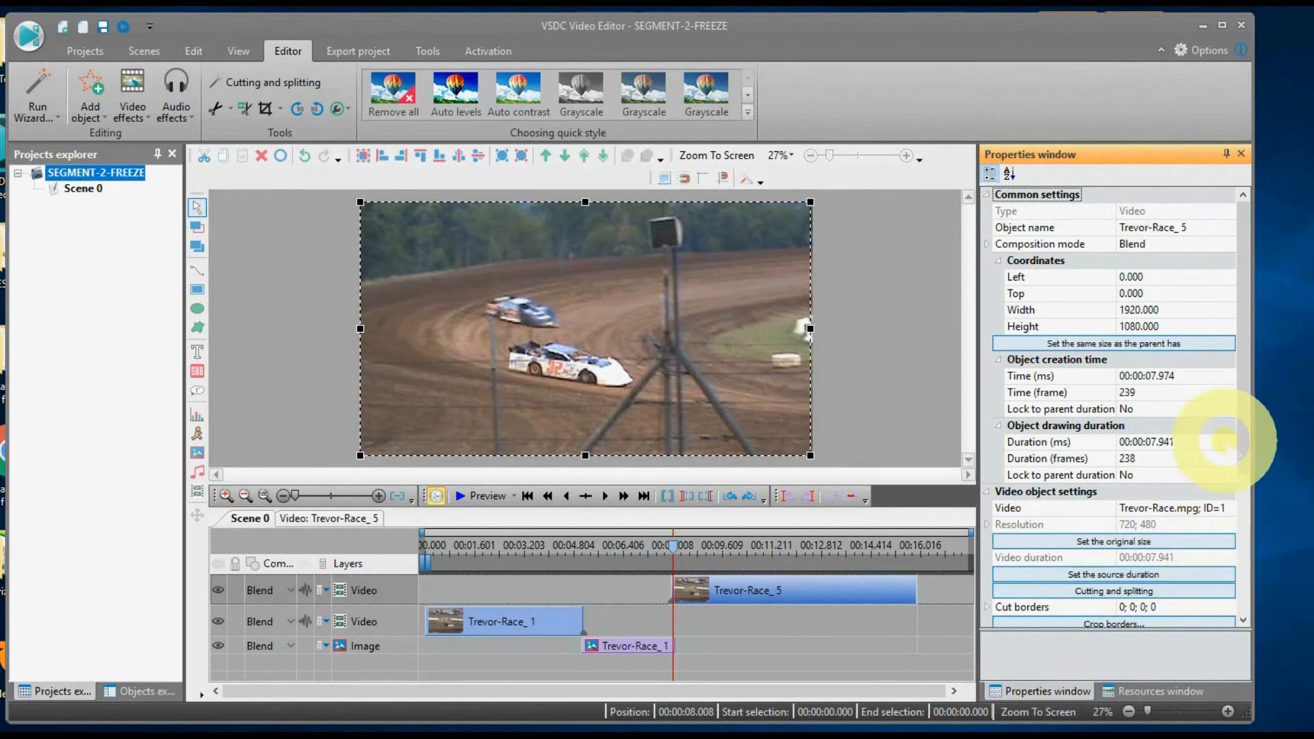
scroll("down", 3)
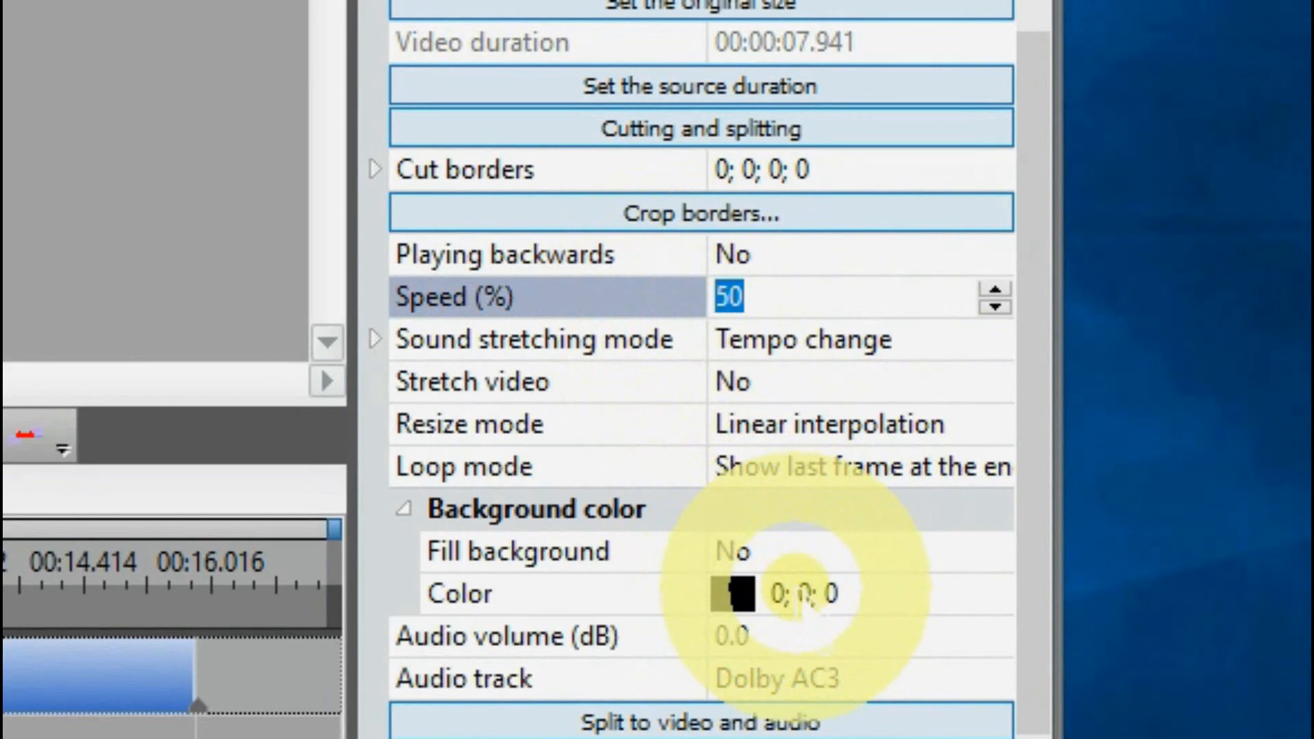
type("200")
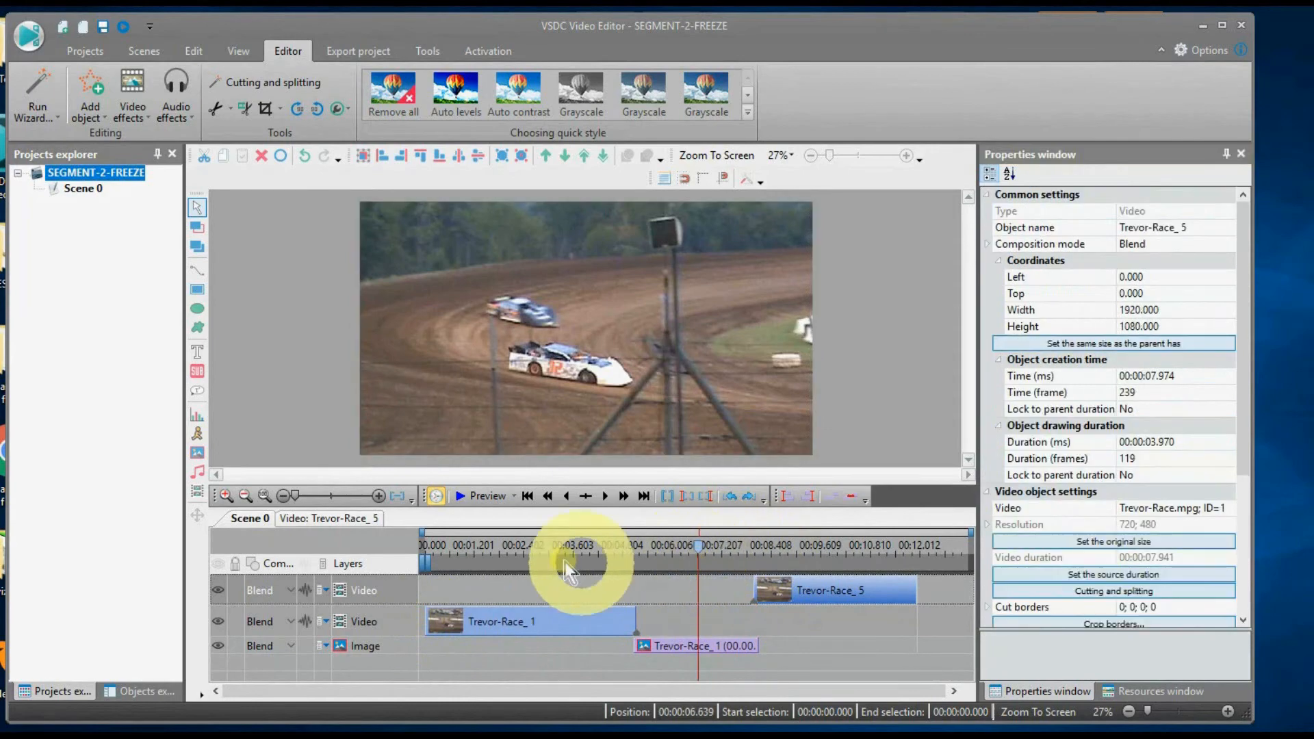
- Play the finished slow, frozen and fast sequence in the preview window
left_click(486, 496)
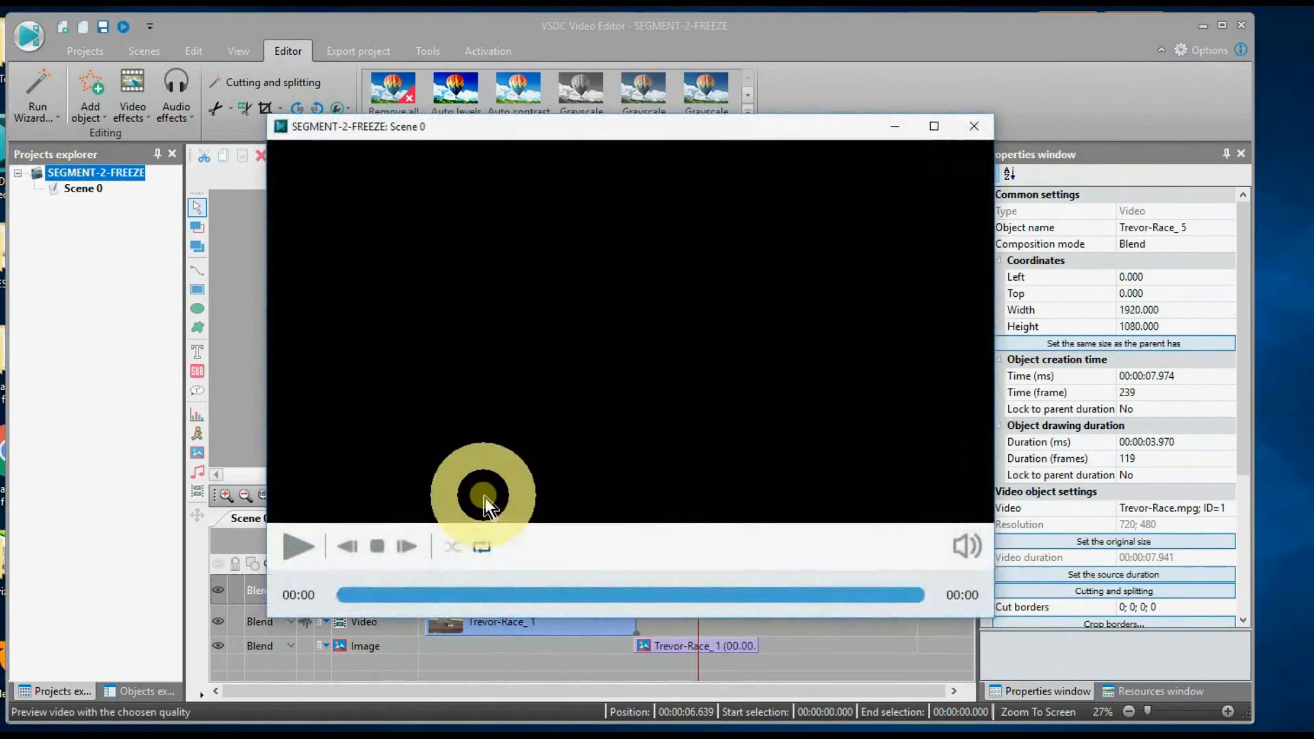
left_click(299, 546)
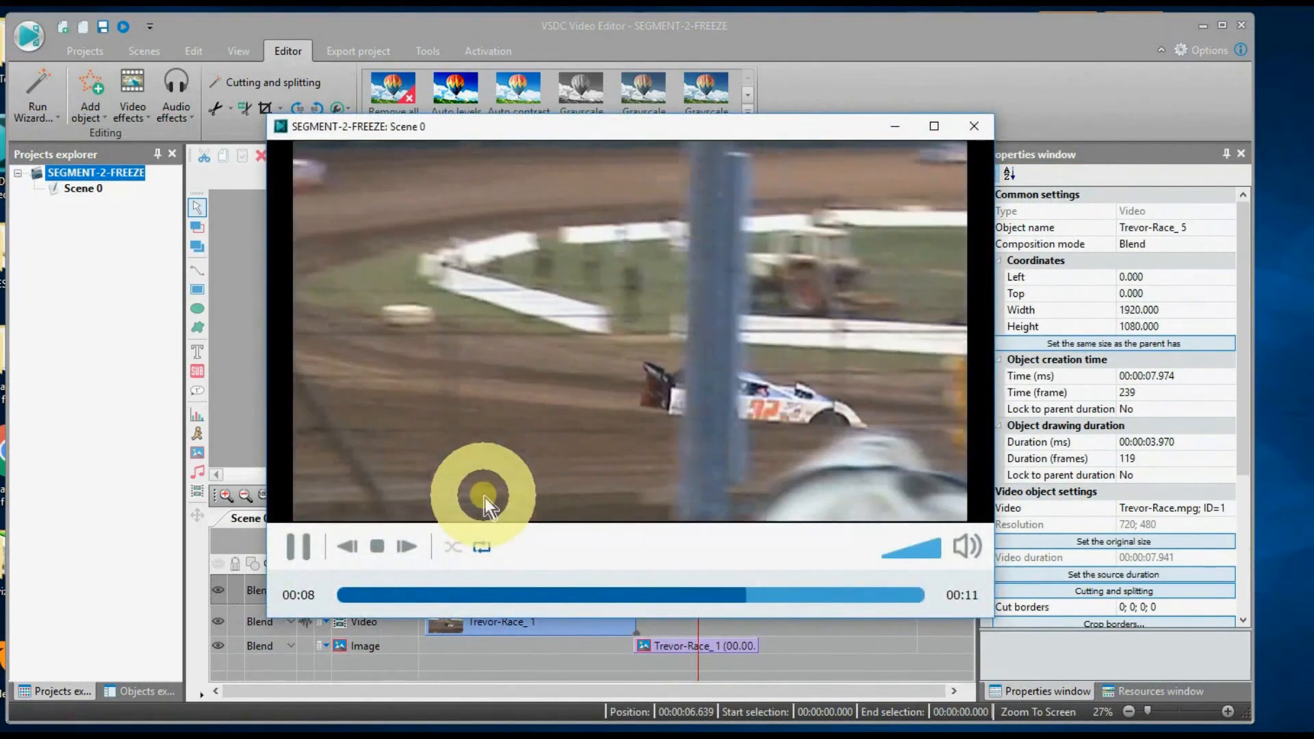